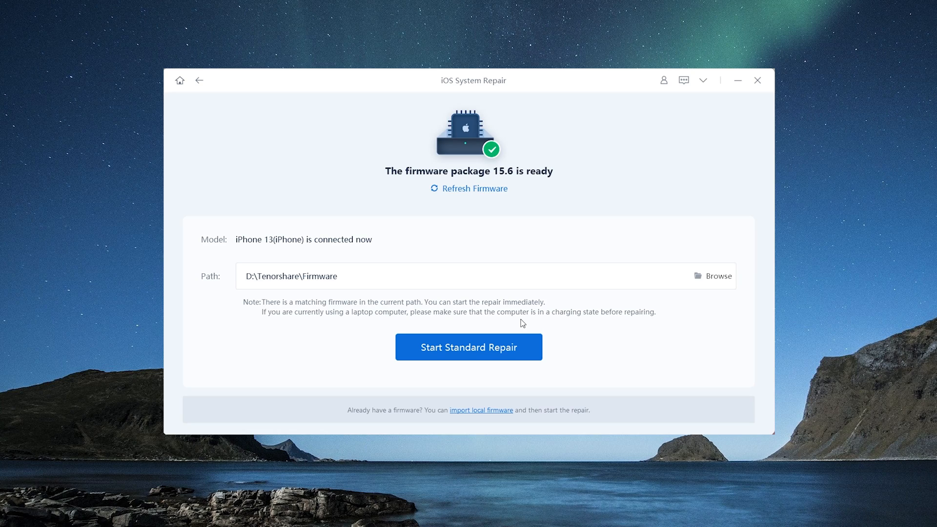
mouse_move(525, 348)
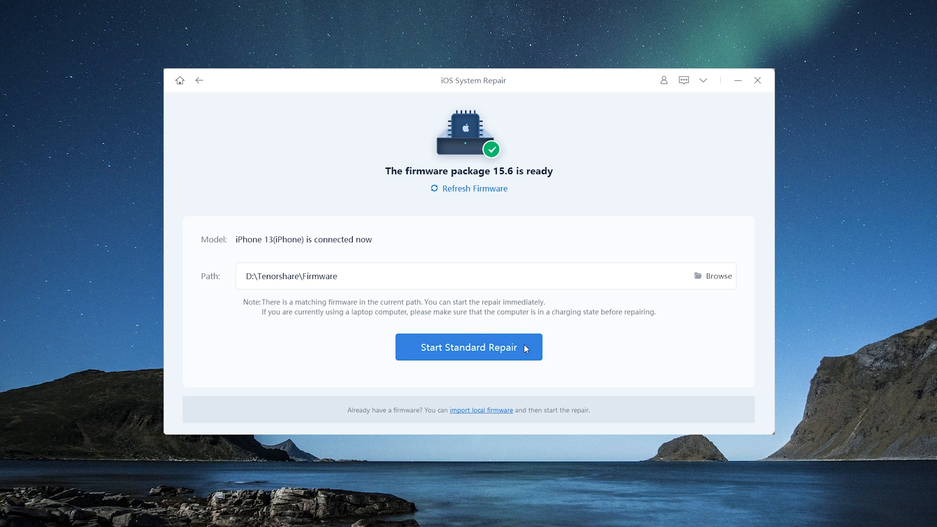
- Start Standard Repair on the iPhone 13 using the firmware 15.6 package
left_click(469, 347)
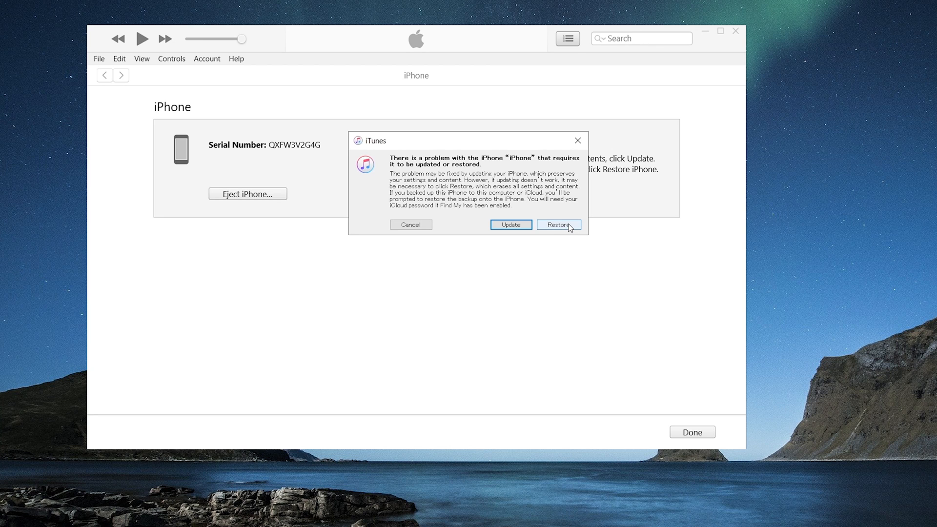
- Choose Restore in iTunes and confirm Restore and Update to erase the iPhone
left_click(558, 224)
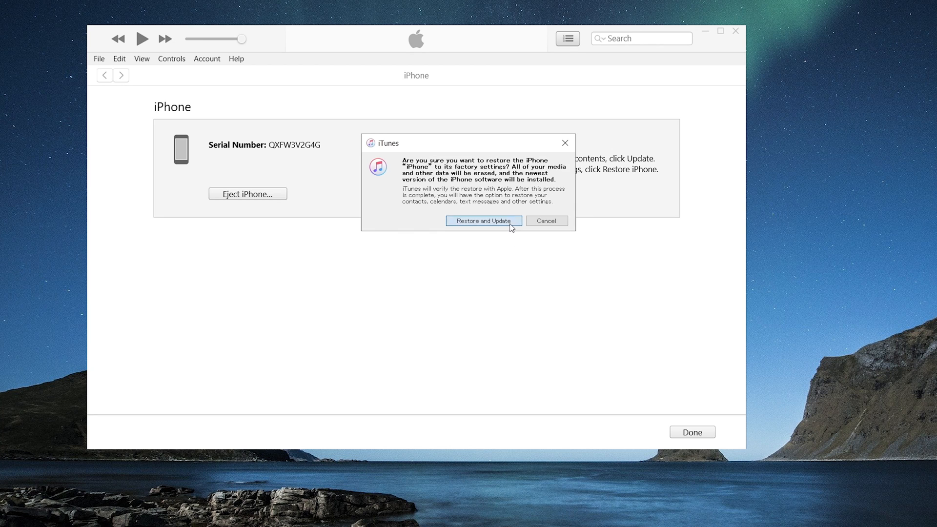
left_click(484, 220)
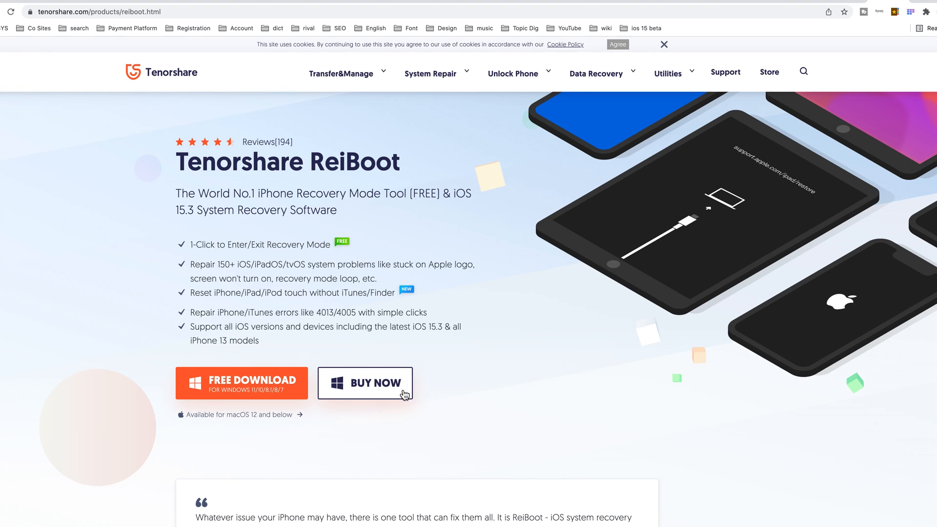
- Go from the ReiBoot product page to its Windows purchase page via BUY NOW
left_click(365, 383)
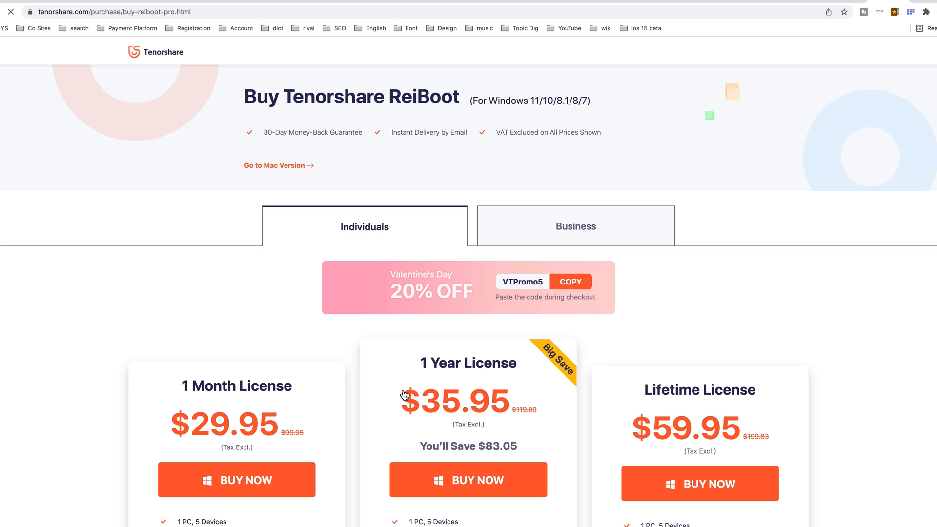